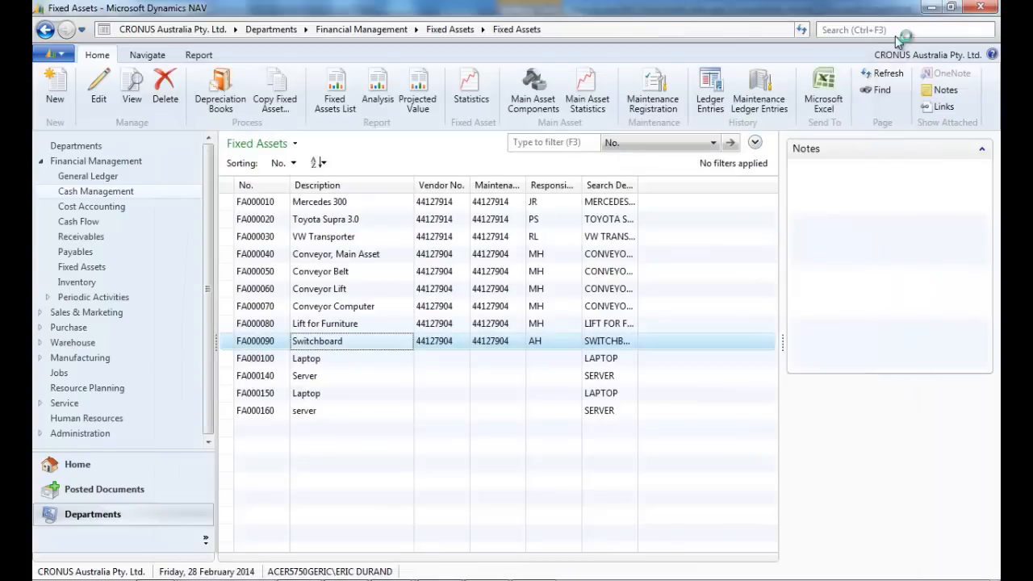
{"action": "mouse_move", "coordinate": [381, 285]}
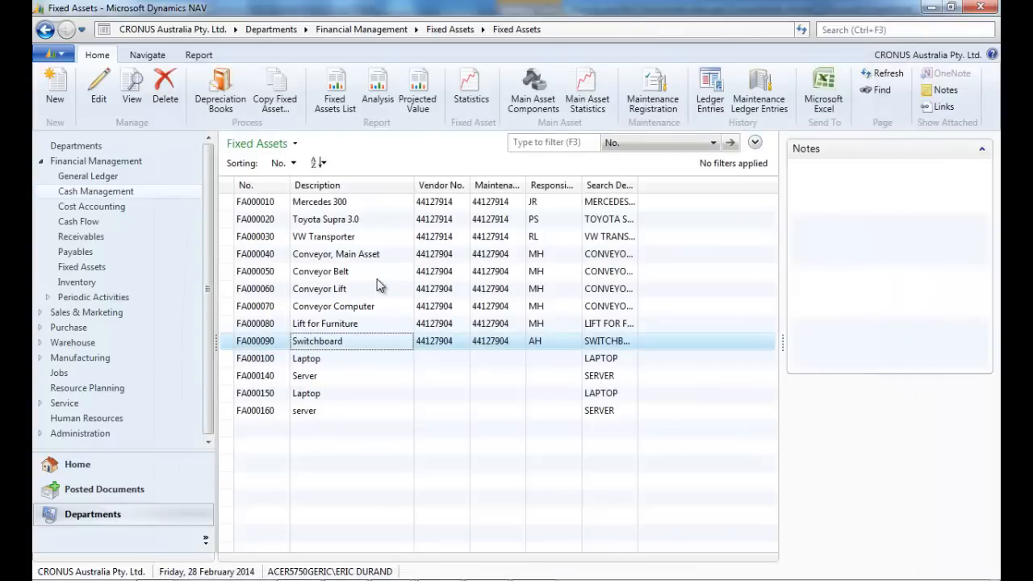
Return to the Fixed Assets department page with its lists, tasks and periodic activities
{"action": "left_click", "coordinate": [449, 29]}
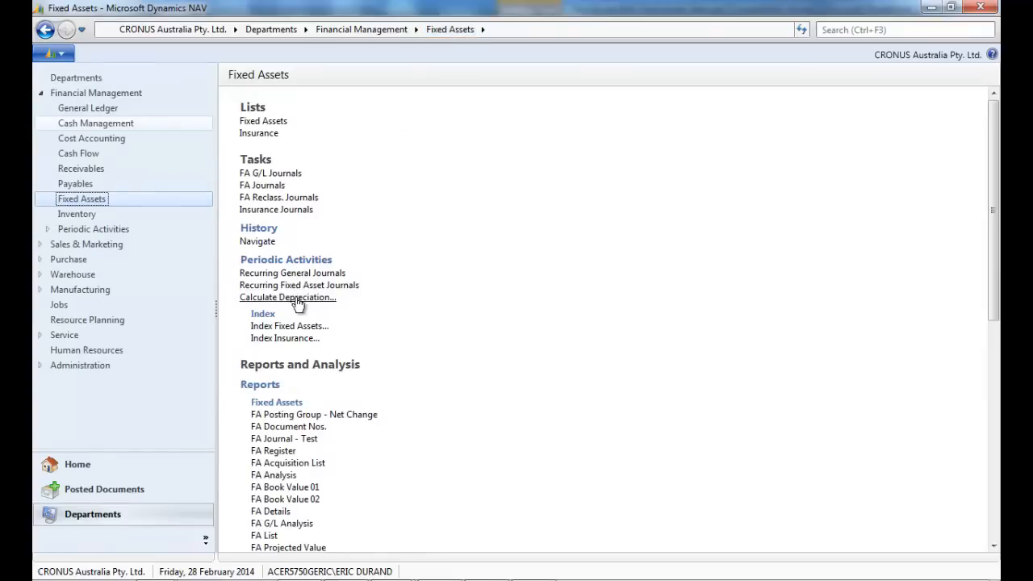
Run Calculate Depreciation for FA000090, FA posting date 30/06/2014, description 'Depreciation FA000090'
{"action": "left_click", "coordinate": [287, 297]}
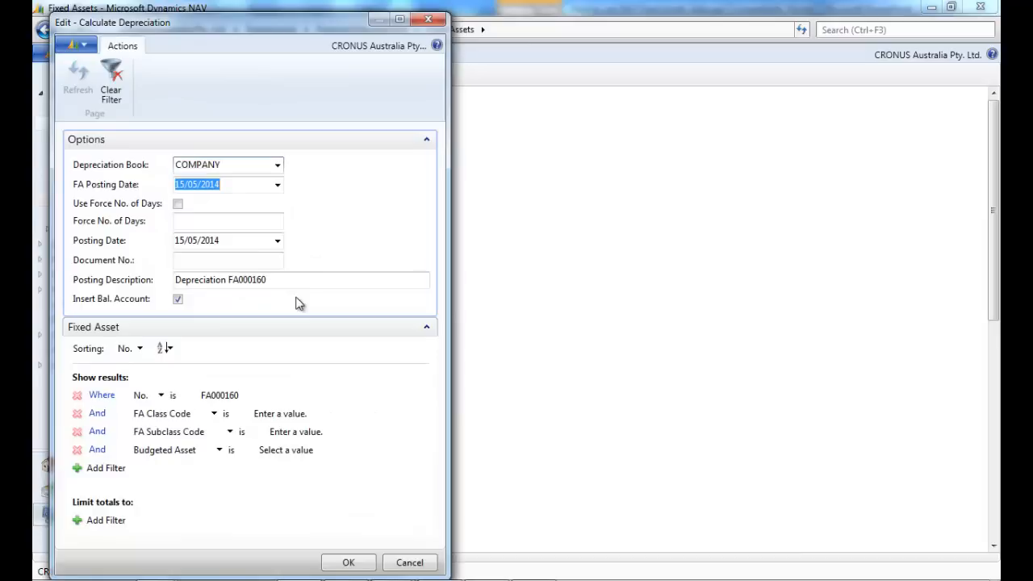
{"action": "type", "text": "30/06/2014"}
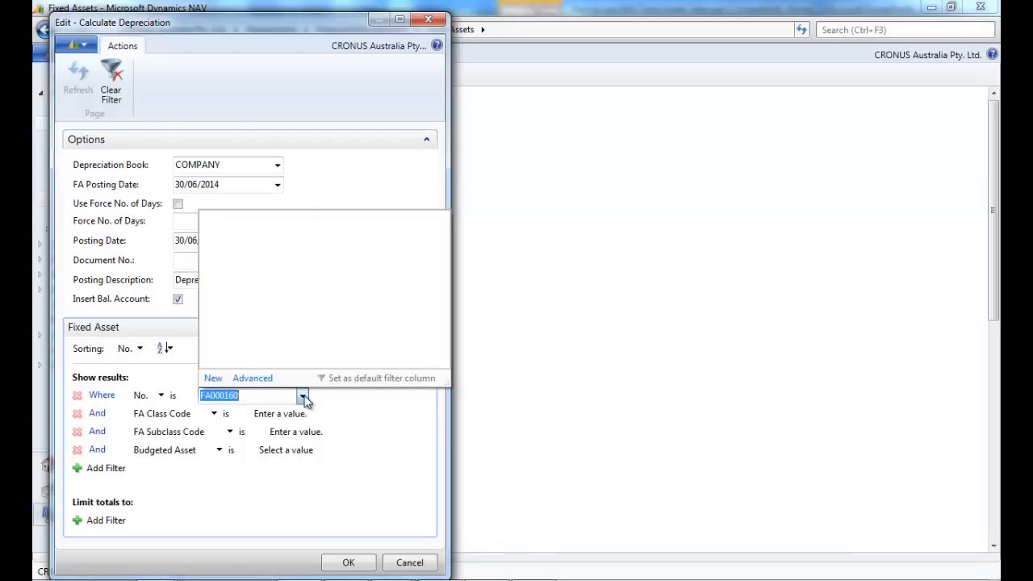
{"action": "left_click", "coordinate": [303, 395]}
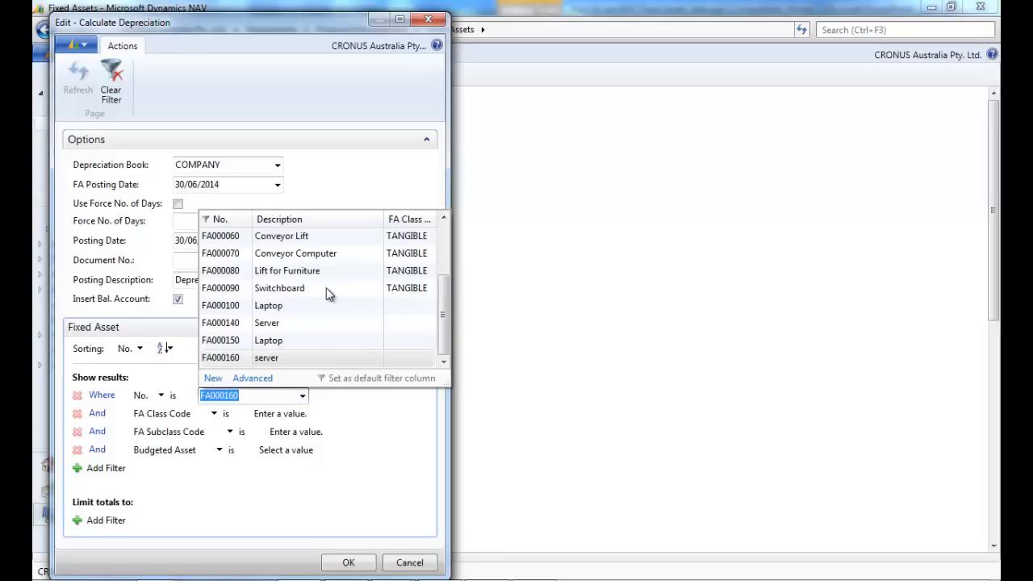
{"action": "left_click", "coordinate": [279, 287]}
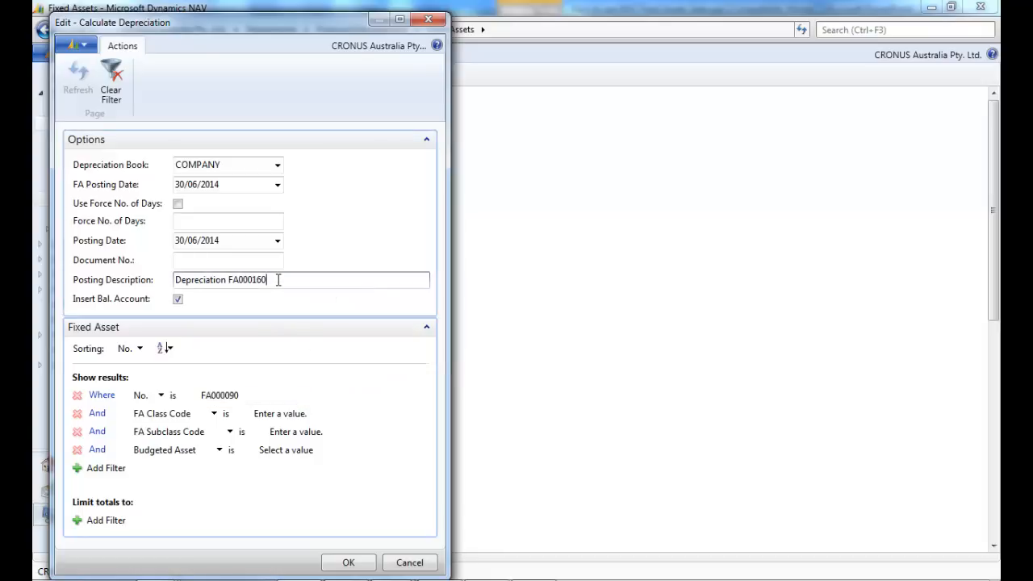
{"action": "key", "text": "BackSpace"}
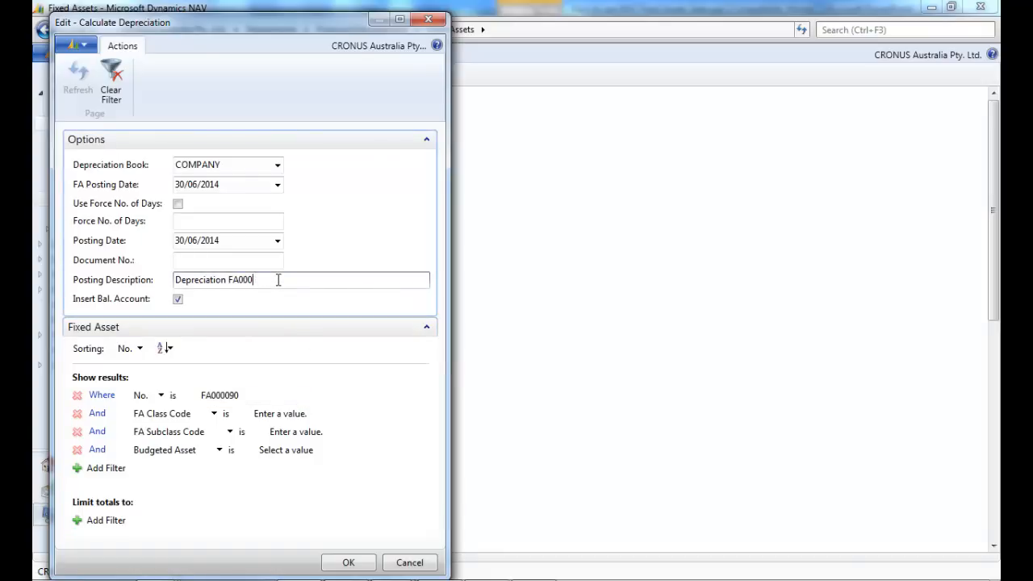
{"action": "type", "text": "090"}
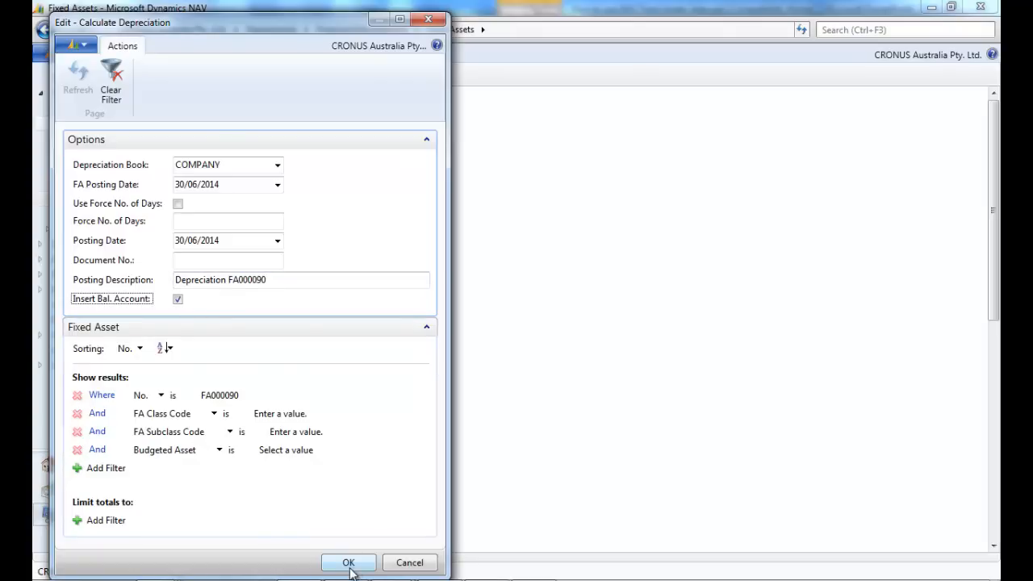
{"action": "left_click", "coordinate": [349, 561]}
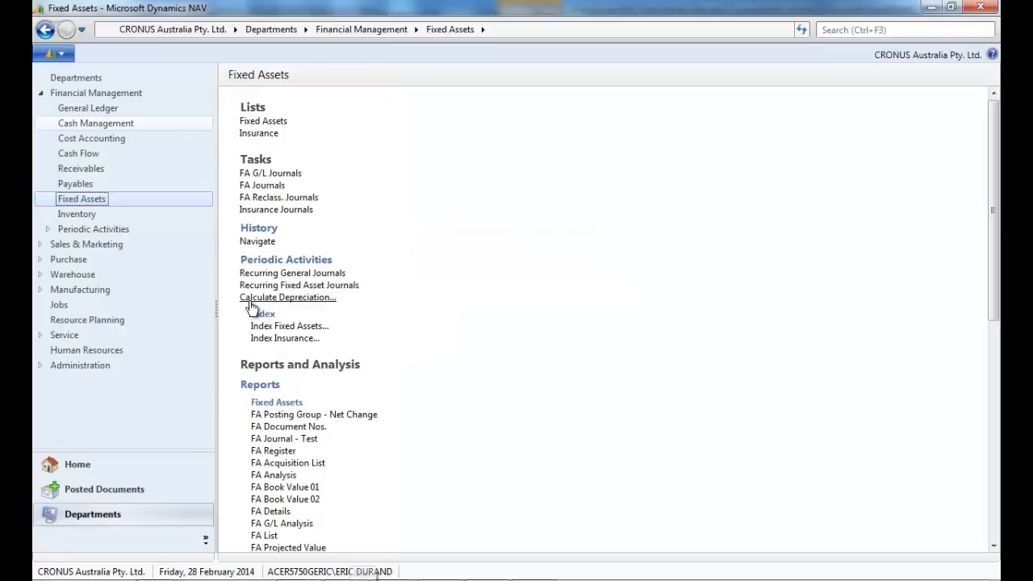
Post the FA G/L journal lines for FA000090's 796.00 depreciation and close the journal
{"action": "left_click", "coordinate": [271, 172]}
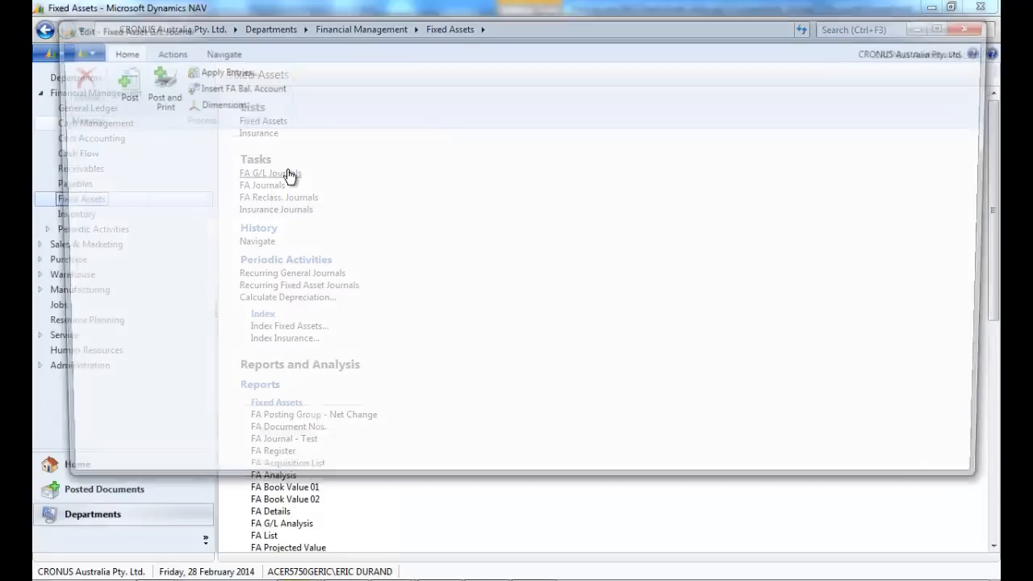
{"action": "left_click", "coordinate": [269, 174]}
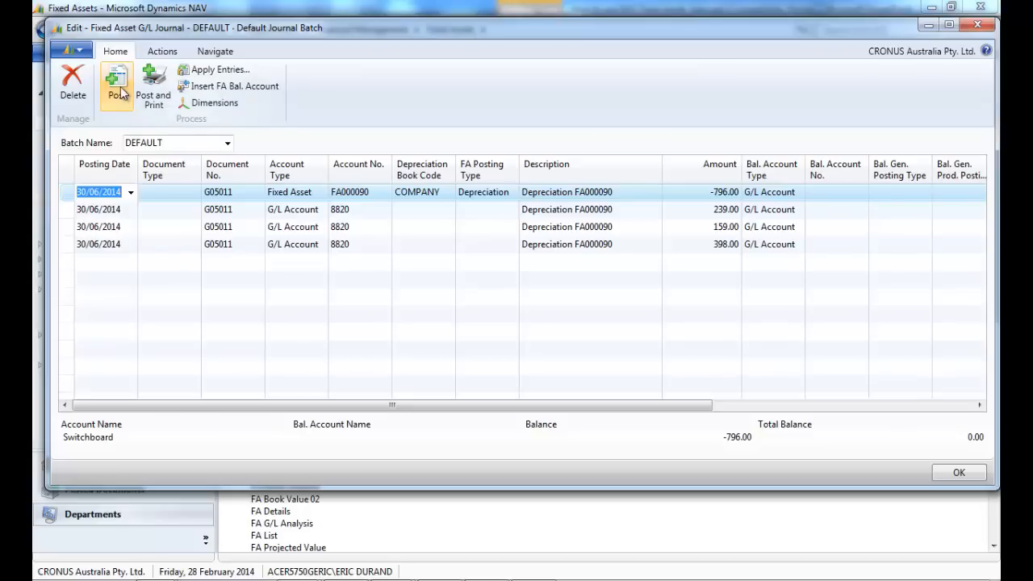
{"action": "left_click", "coordinate": [117, 84]}
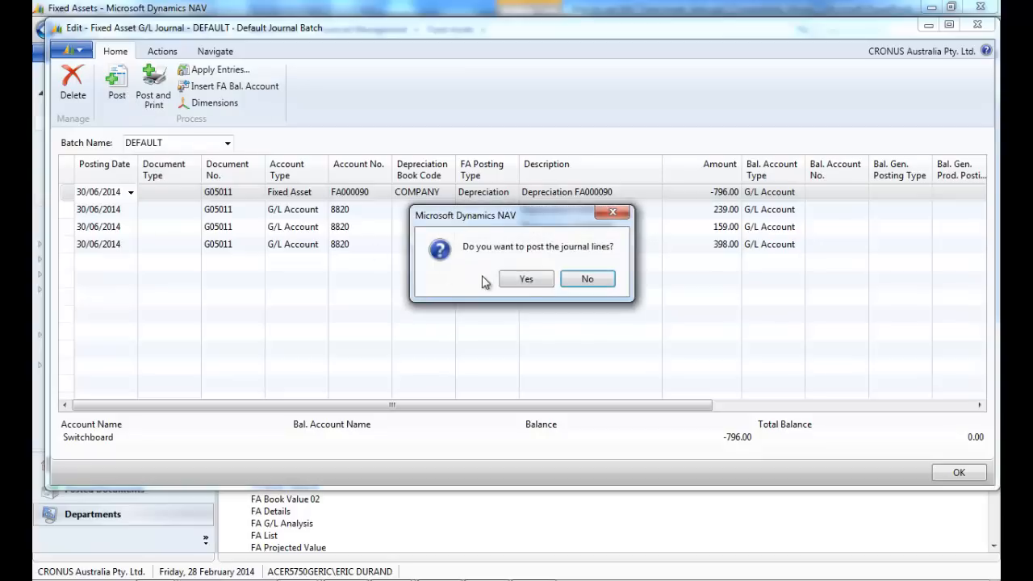
{"action": "left_click", "coordinate": [526, 277]}
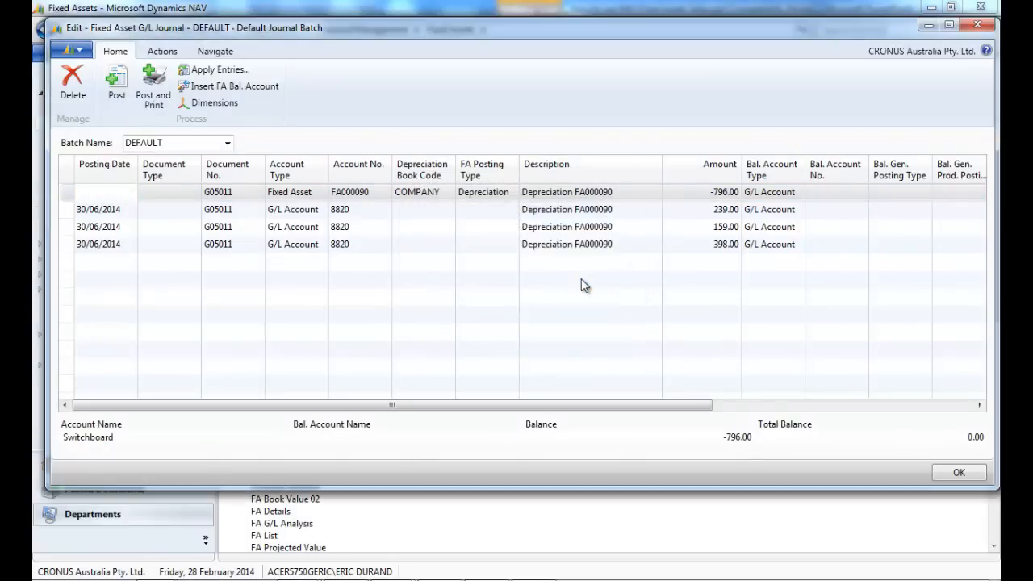
{"action": "left_click", "coordinate": [959, 471]}
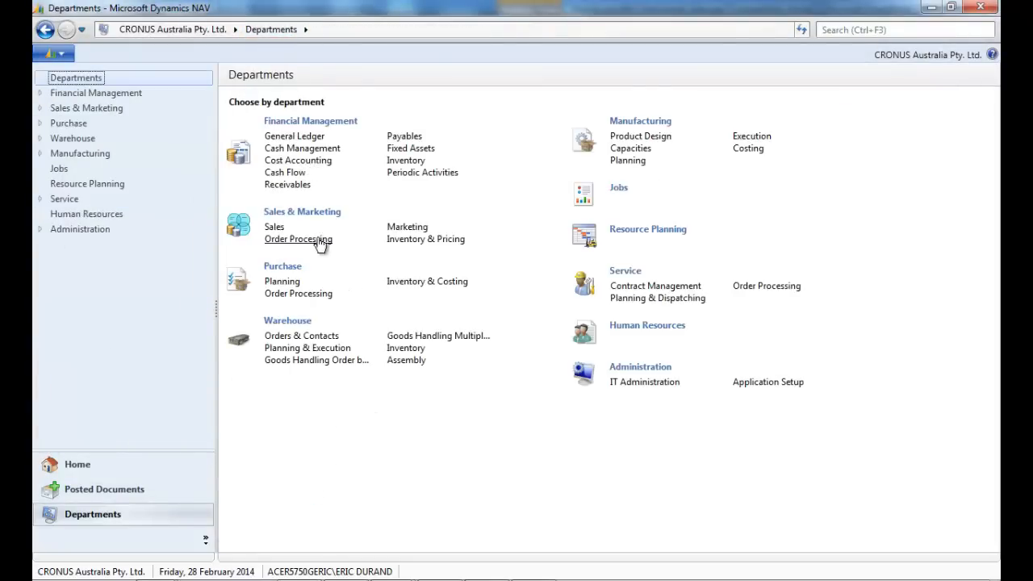
Create a new blank sales invoice from the Sales Invoices list under Order Processing
{"action": "left_click", "coordinate": [297, 239]}
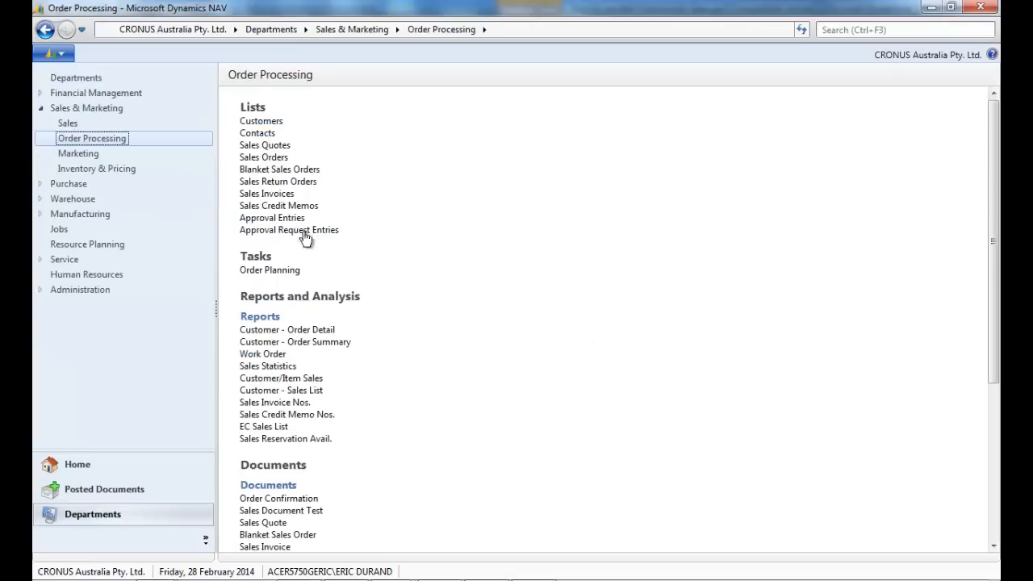
{"action": "left_click", "coordinate": [266, 194]}
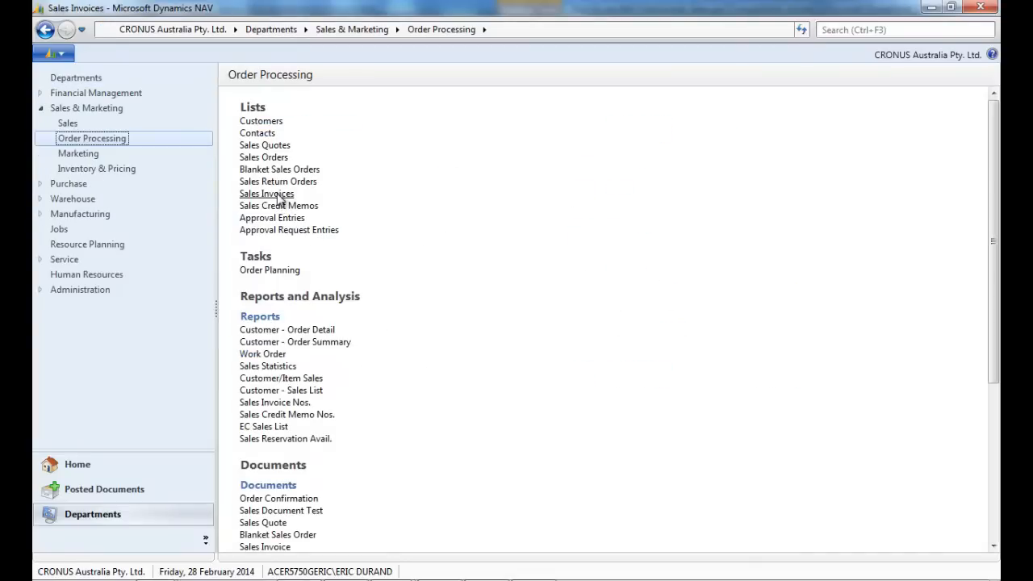
{"action": "left_click", "coordinate": [267, 193]}
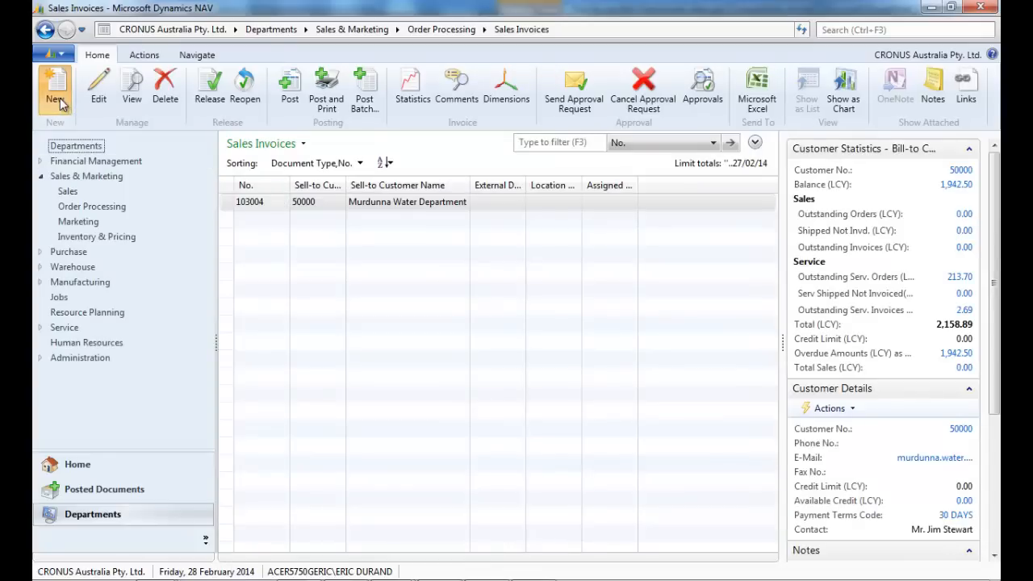
{"action": "left_click", "coordinate": [55, 87]}
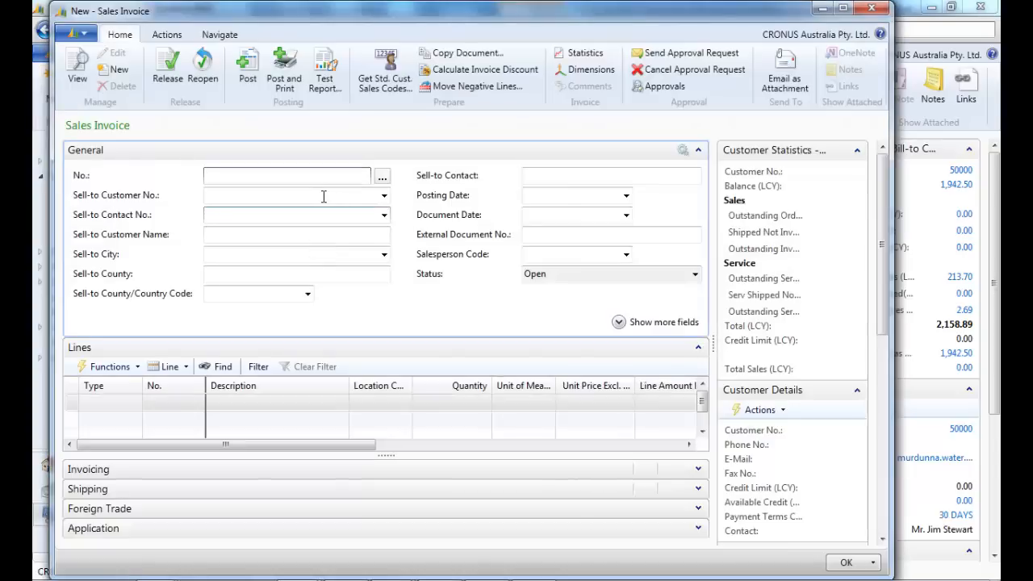
Set Sell-to Customer 10000 The Cannon Group PLC, accepting the overdue balance warning
{"action": "type", "text": "10000"}
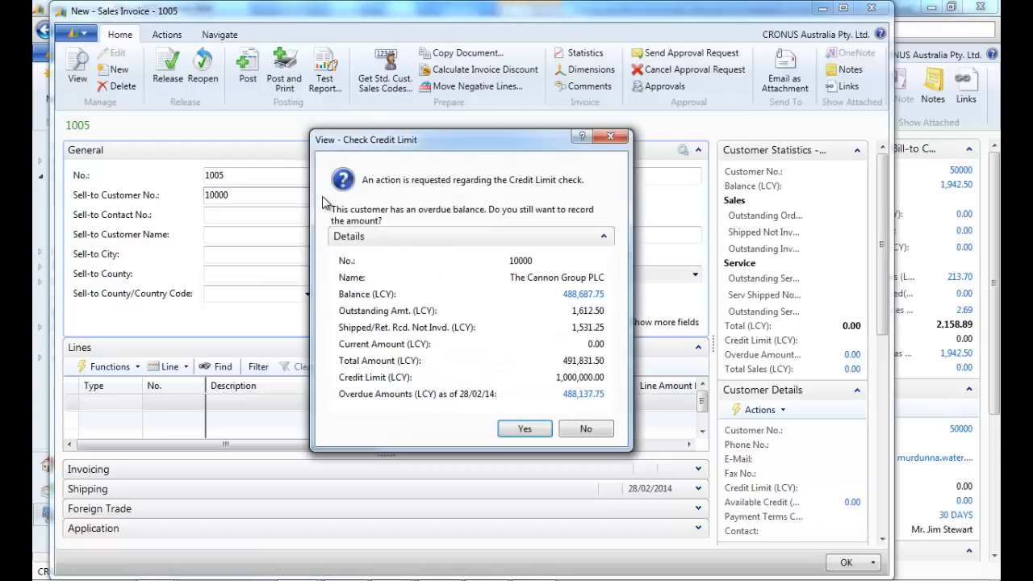
{"action": "left_click", "coordinate": [524, 429]}
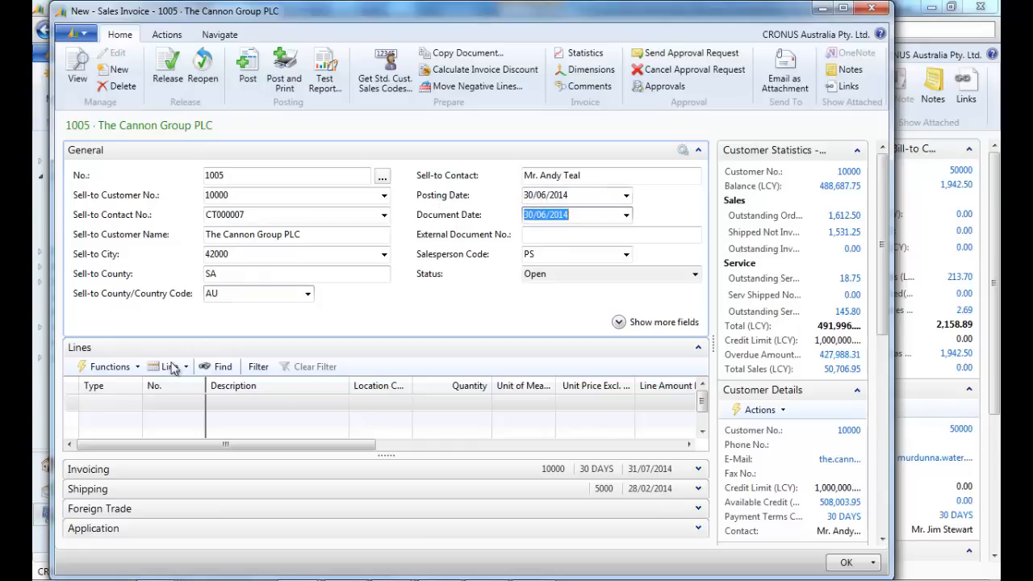
{"action": "left_click", "coordinate": [135, 404]}
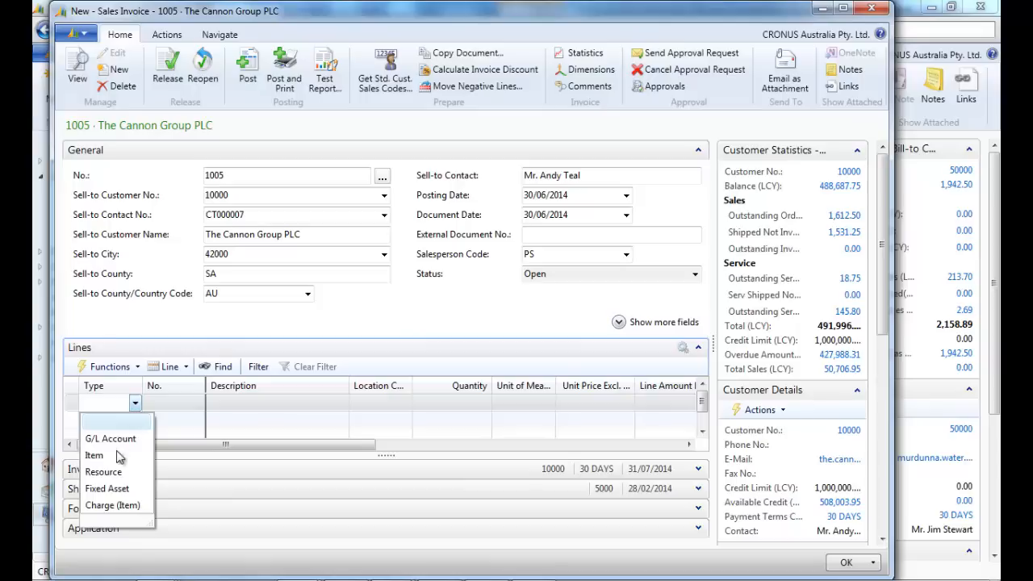
Add a Fixed Asset line for FA000090 Switchboard to invoice 1005
{"action": "left_click", "coordinate": [106, 488]}
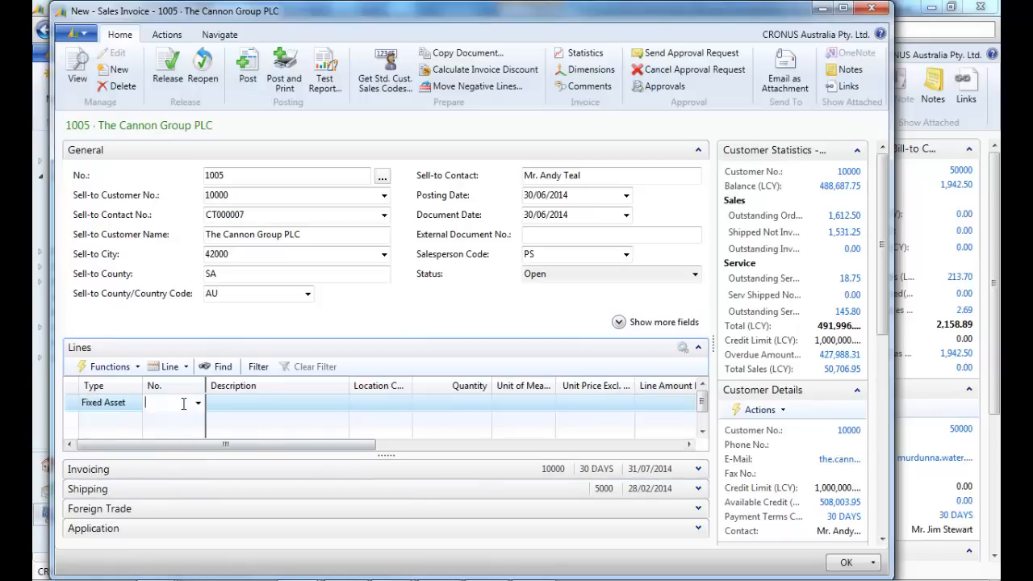
{"action": "left_click", "coordinate": [197, 403]}
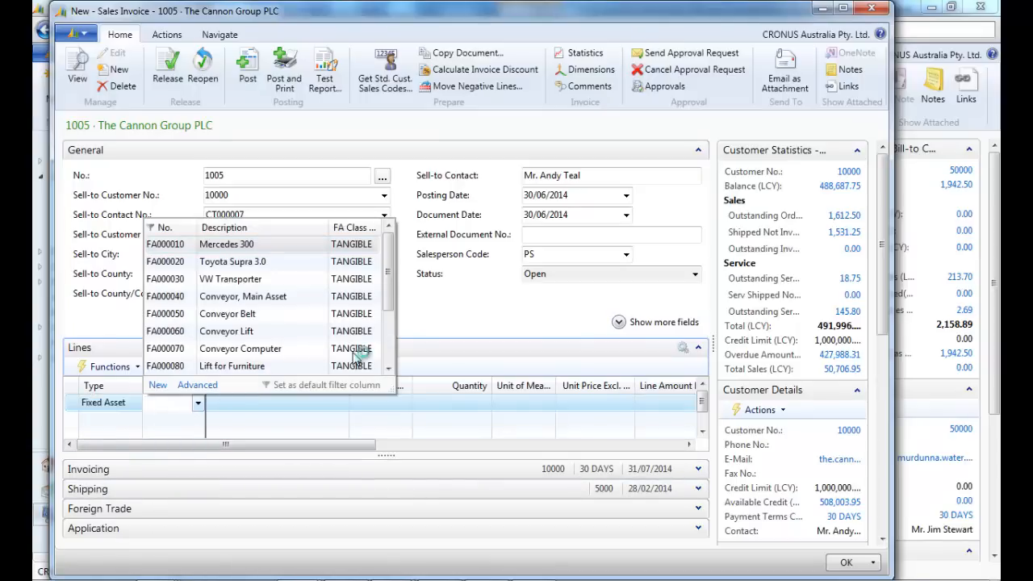
{"action": "scroll", "scroll_direction": "down", "scroll_amount": 3}
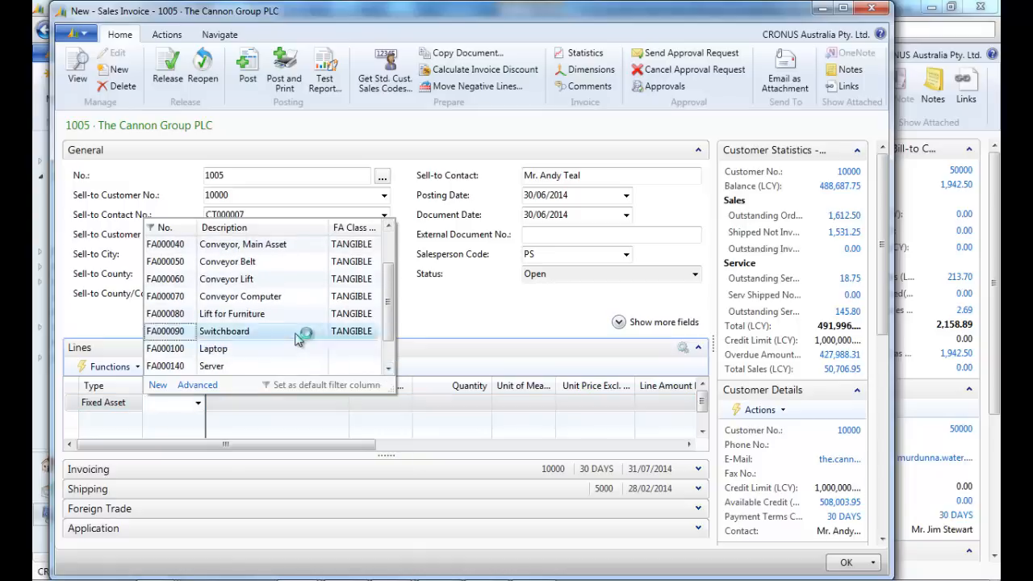
{"action": "left_click", "coordinate": [225, 330]}
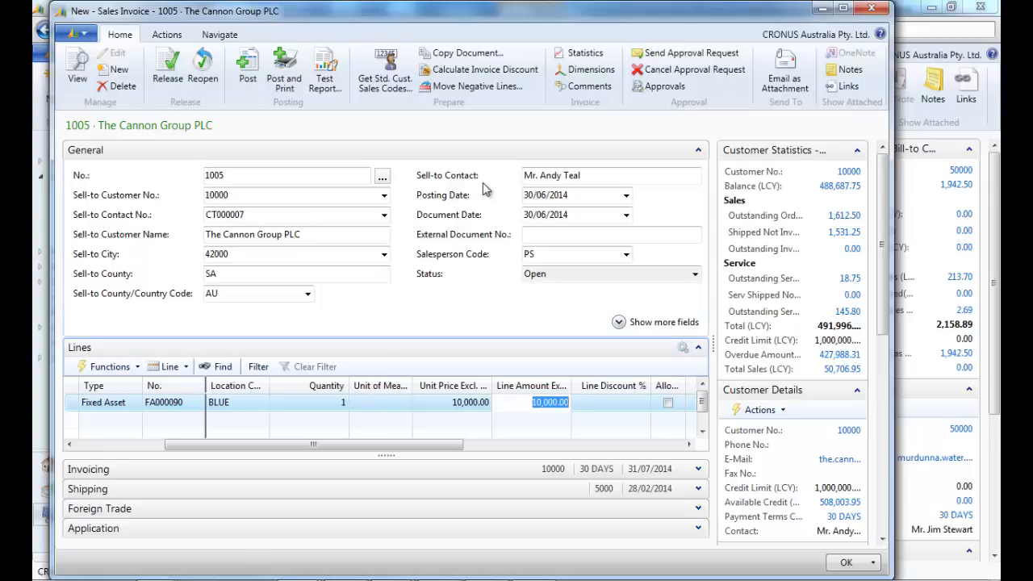
{"action": "mouse_move", "coordinate": [585, 51]}
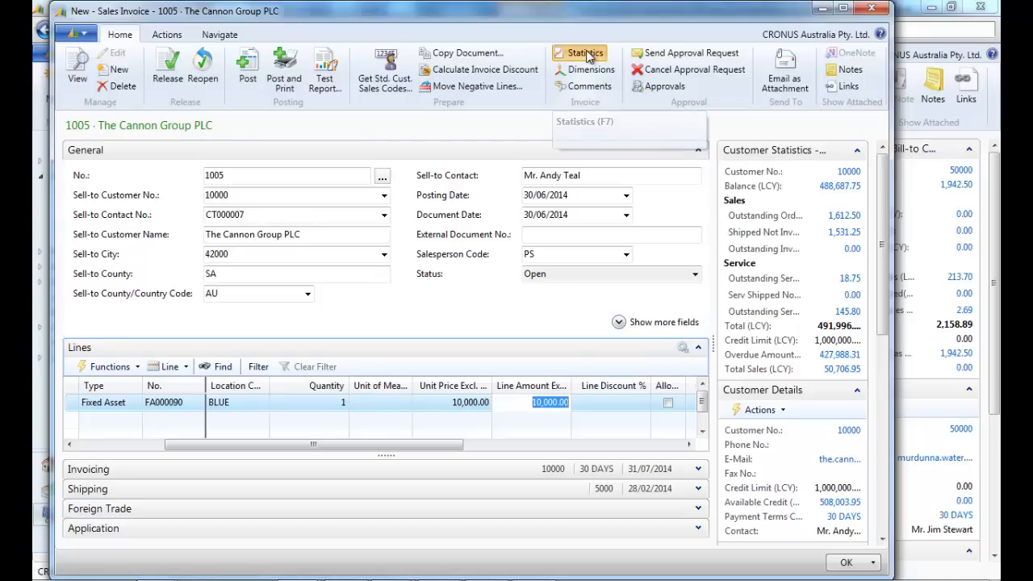
Review the invoice statistics showing 11,000.00 including VAT, then post sales invoice 1005
{"action": "left_click", "coordinate": [585, 51]}
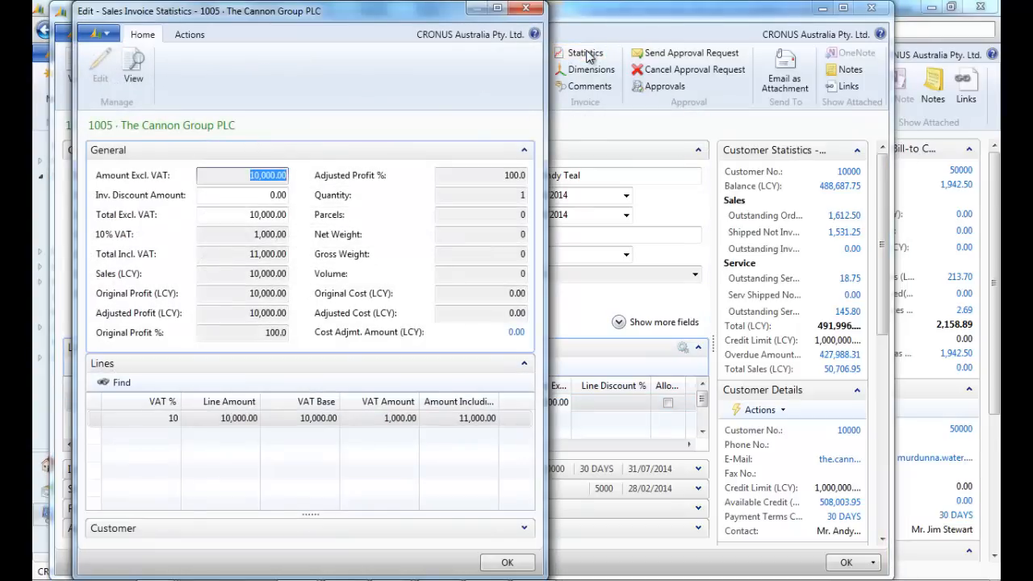
{"action": "mouse_move", "coordinate": [331, 187]}
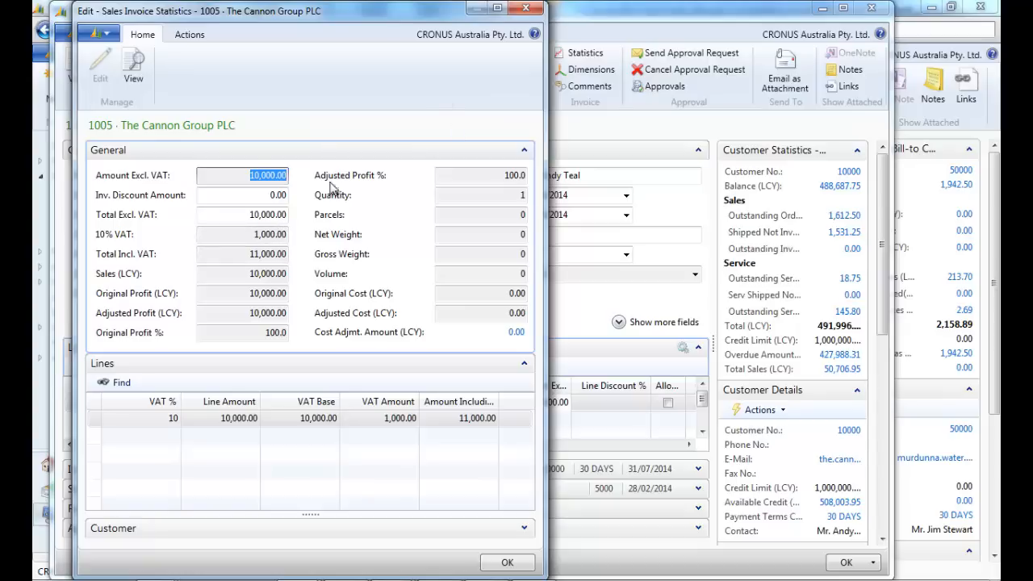
{"action": "left_click", "coordinate": [506, 562]}
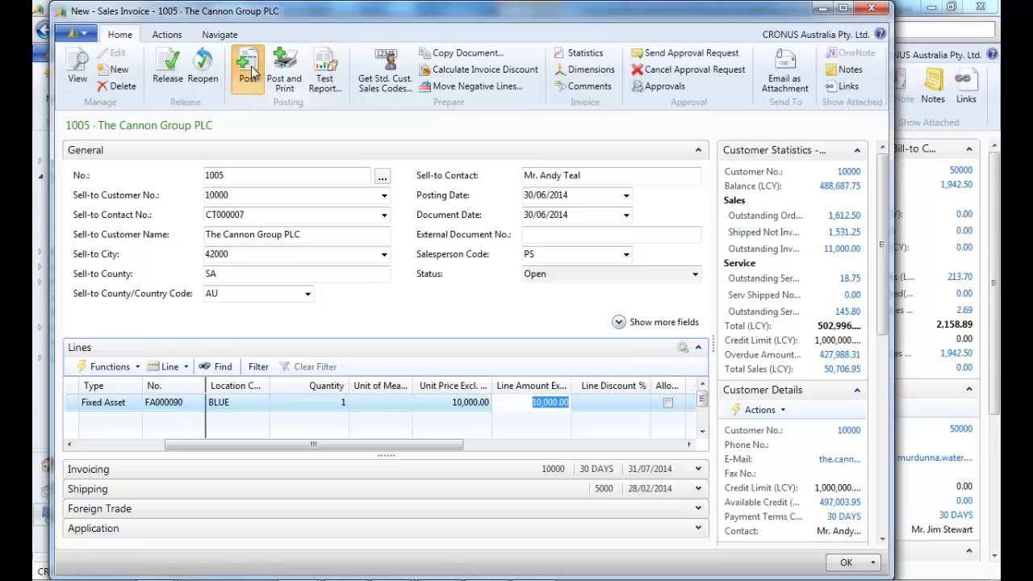
{"action": "left_click", "coordinate": [248, 68]}
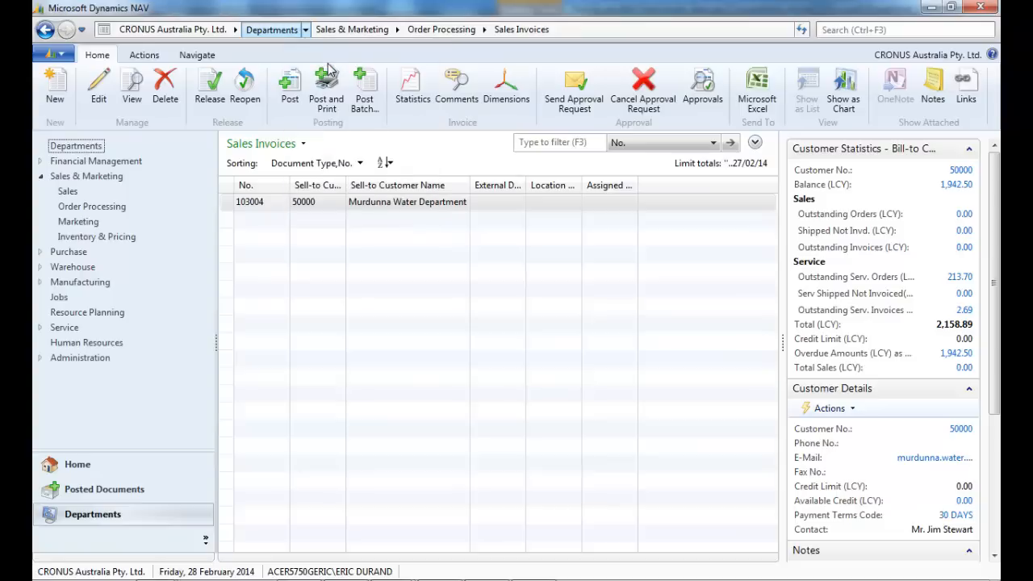
Open the fixed asset card for FA000090 Switchboard from the Fixed Assets list
{"action": "left_click", "coordinate": [96, 161]}
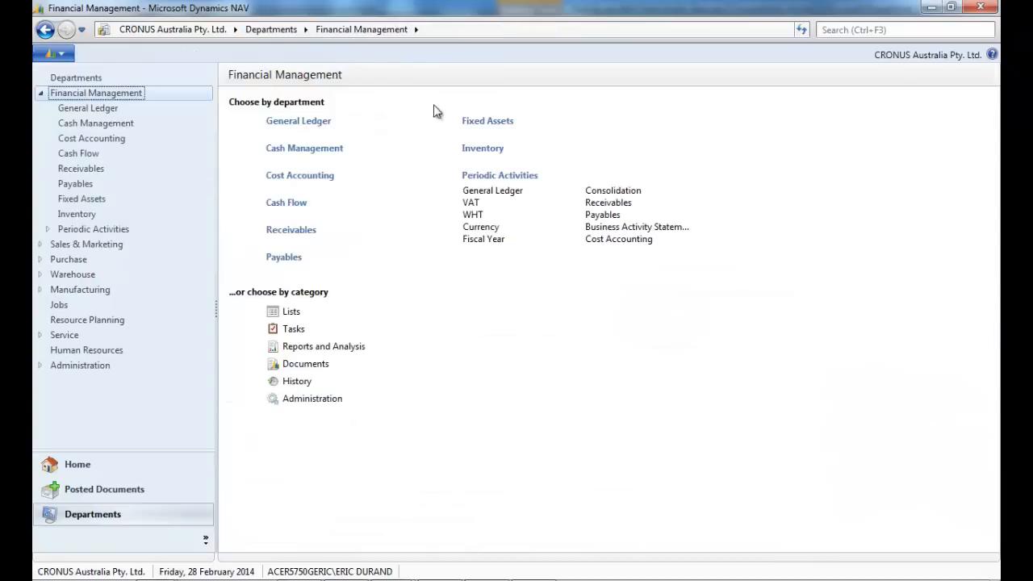
{"action": "left_click", "coordinate": [488, 119]}
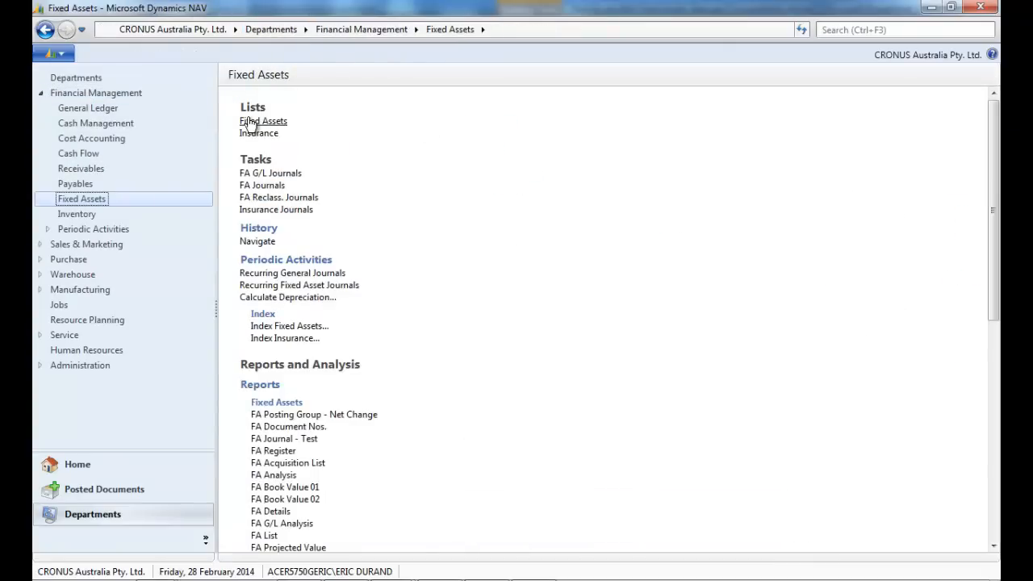
{"action": "left_click", "coordinate": [262, 120]}
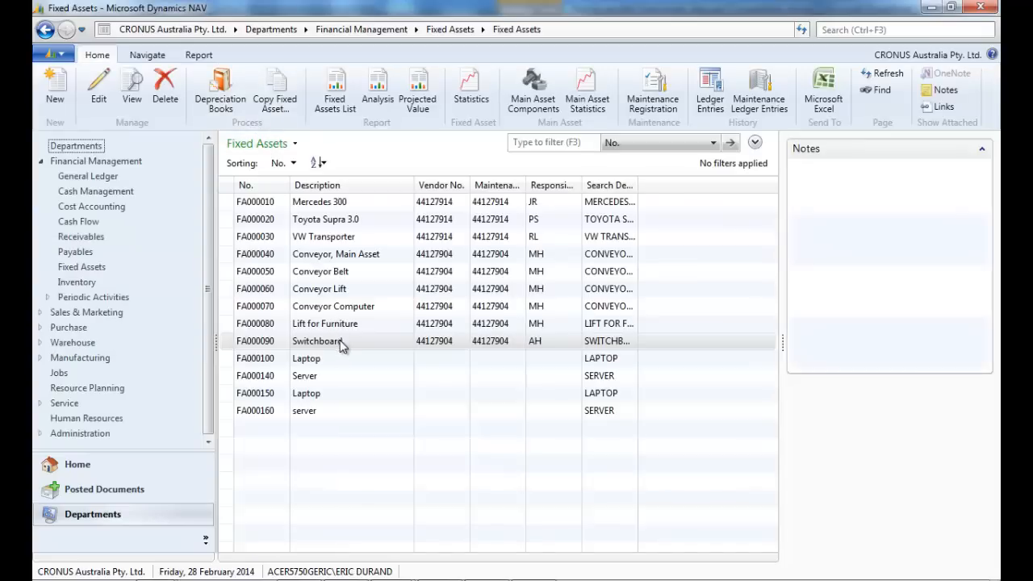
{"action": "left_click", "coordinate": [55, 84]}
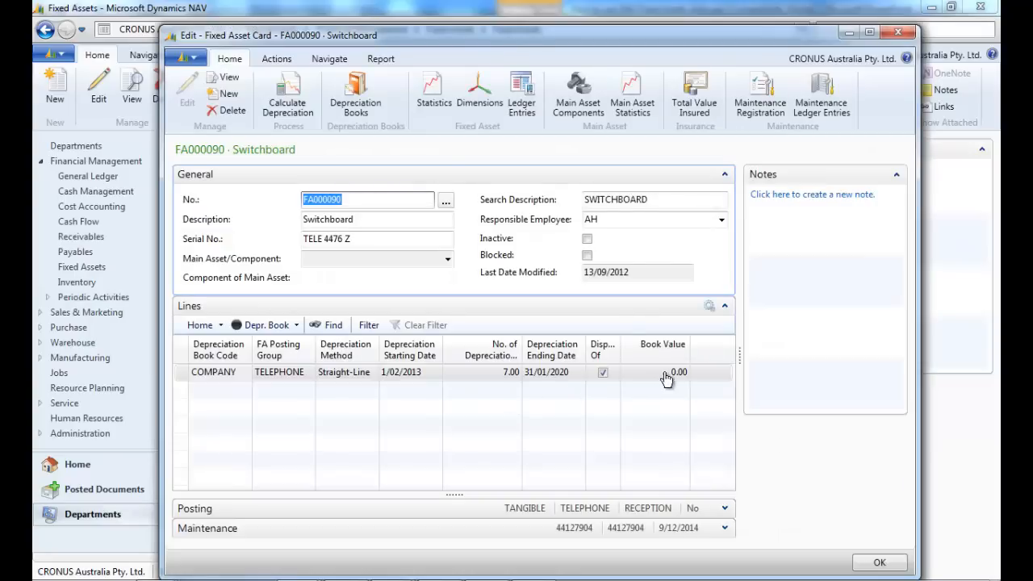
Drill down on the book value to FA ledger entries and Navigate the disposal document 103023
{"action": "right_click", "coordinate": [662, 372]}
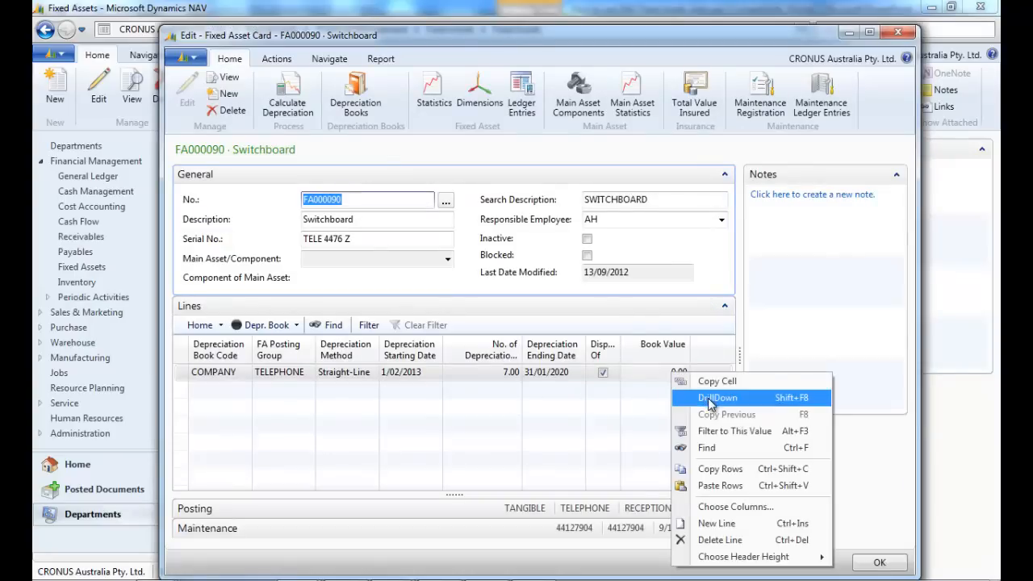
{"action": "left_click", "coordinate": [716, 397]}
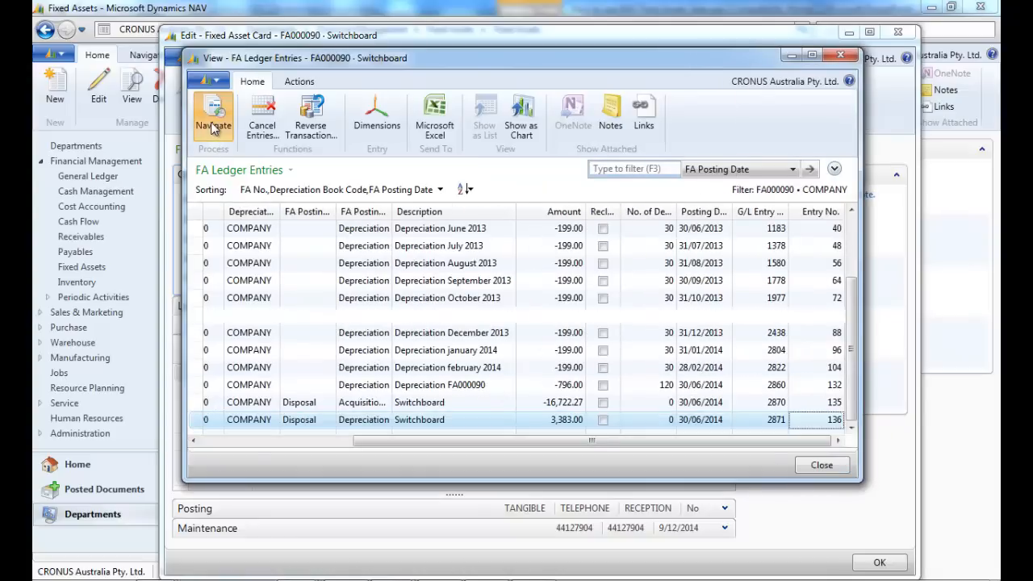
{"action": "left_click", "coordinate": [213, 113]}
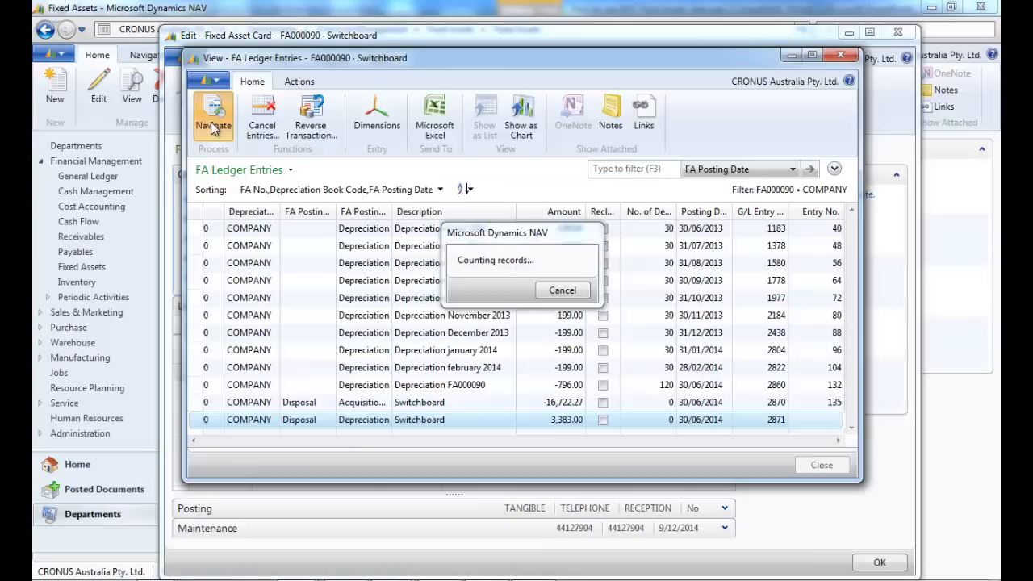
{"action": "left_click", "coordinate": [213, 117]}
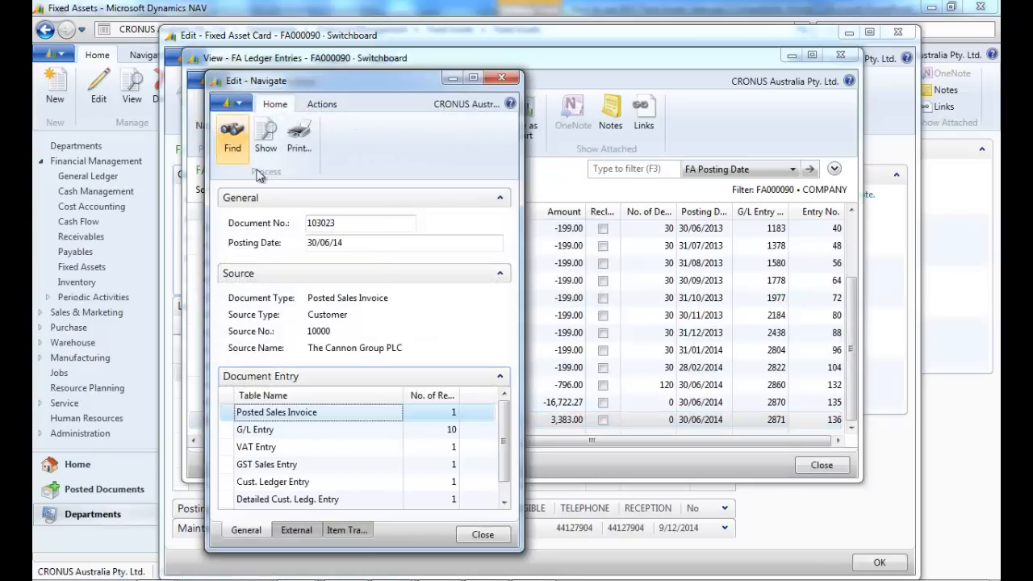
Show the 10 G/L entries posted by sales invoice 103023 from the Navigate window
{"action": "left_click", "coordinate": [255, 429]}
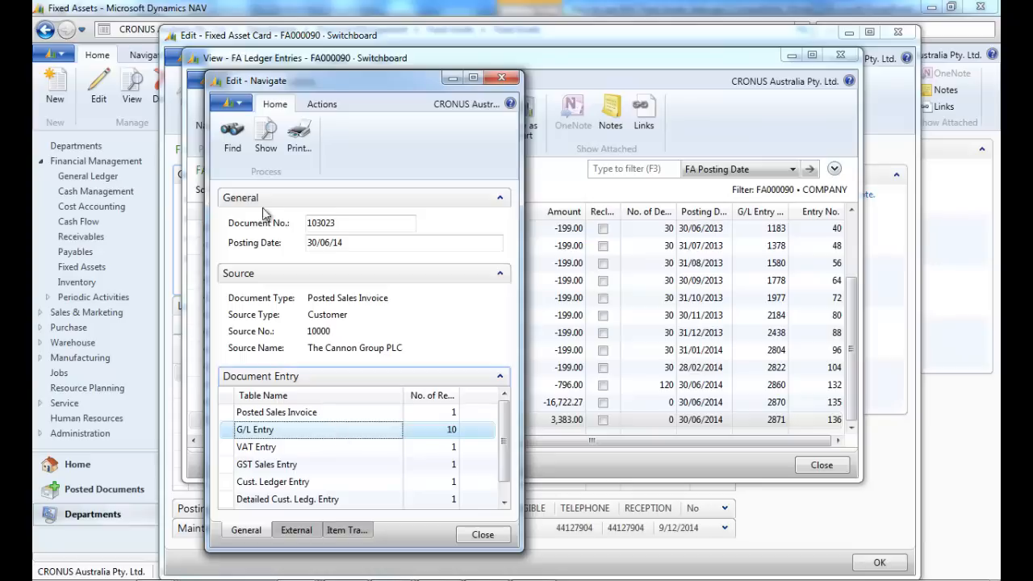
{"action": "left_click", "coordinate": [265, 132]}
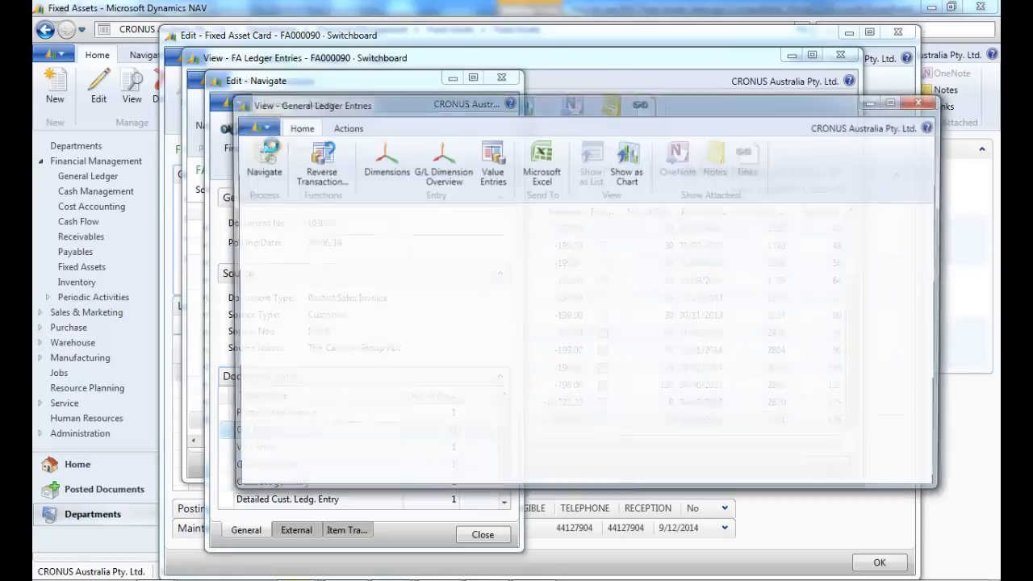